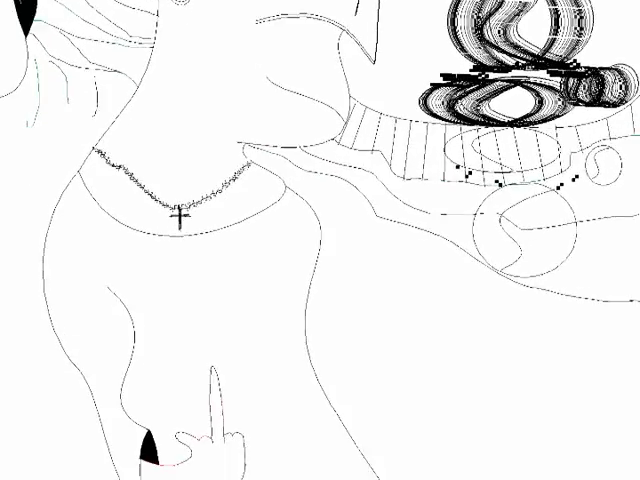
{"action": "scroll", "scroll_direction": "down", "scroll_amount": 3}
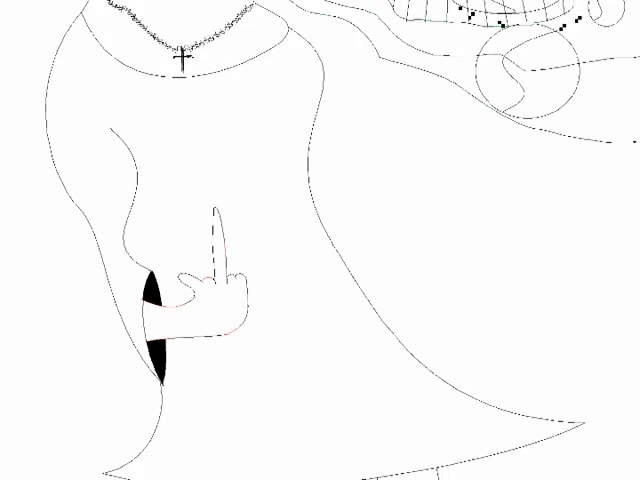